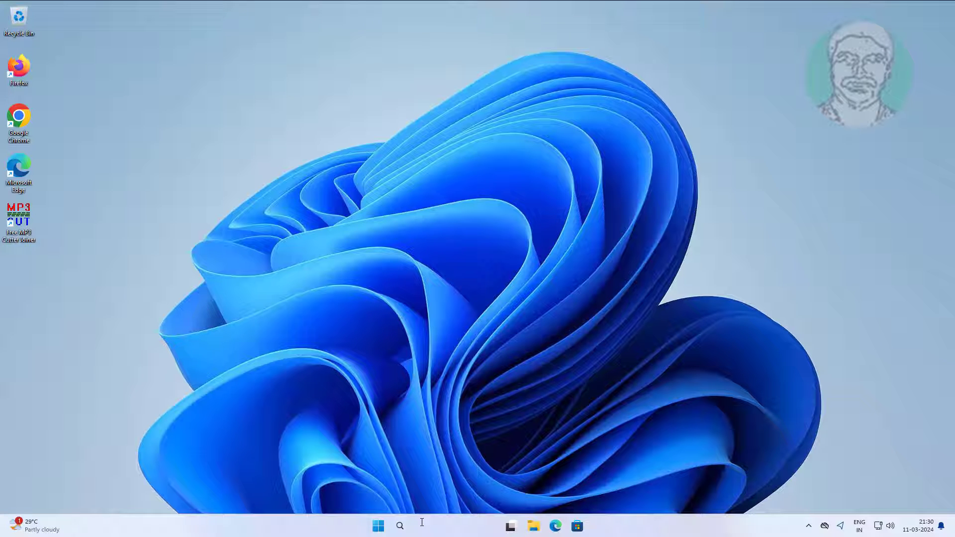
Search for 'regedit' and launch Registry Editor.
{"action": "type", "text": "reged"}
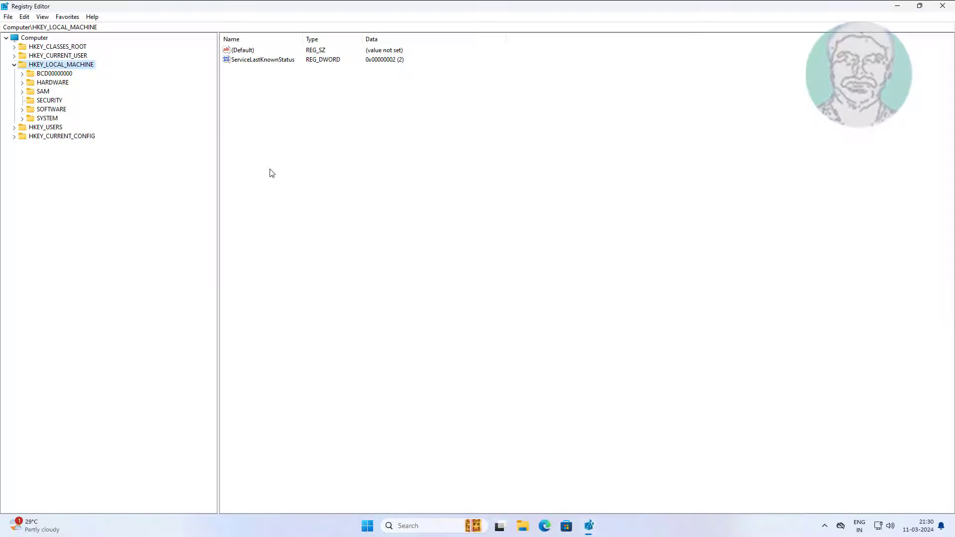
Browse HKEY_LOCAL_MACHINE\SOFTWARE\Microsoft\Windows\CurrentVersion\Explorer and select the DriveIcons key.
{"action": "left_click", "coordinate": [15, 65]}
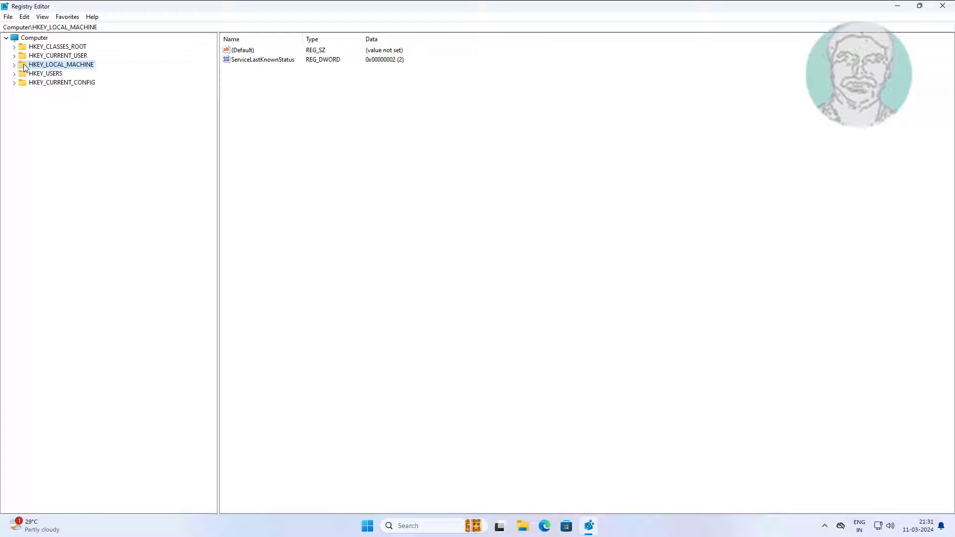
{"action": "left_click", "coordinate": [14, 65]}
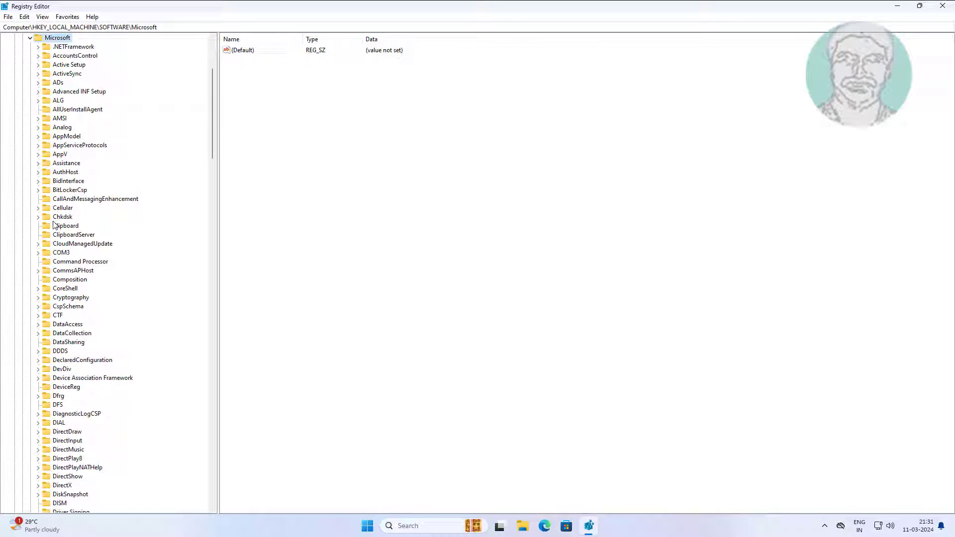
{"action": "left_click", "coordinate": [63, 217]}
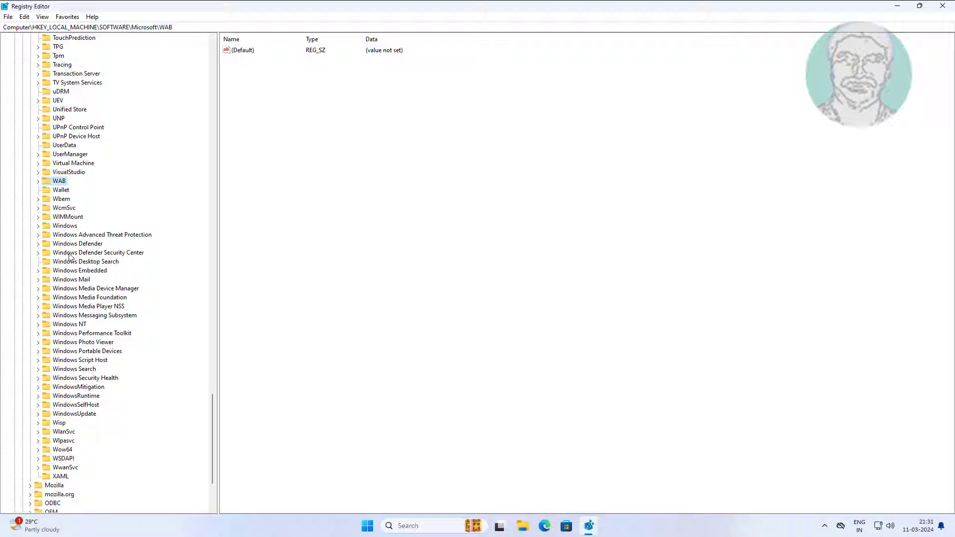
{"action": "left_click", "coordinate": [37, 225]}
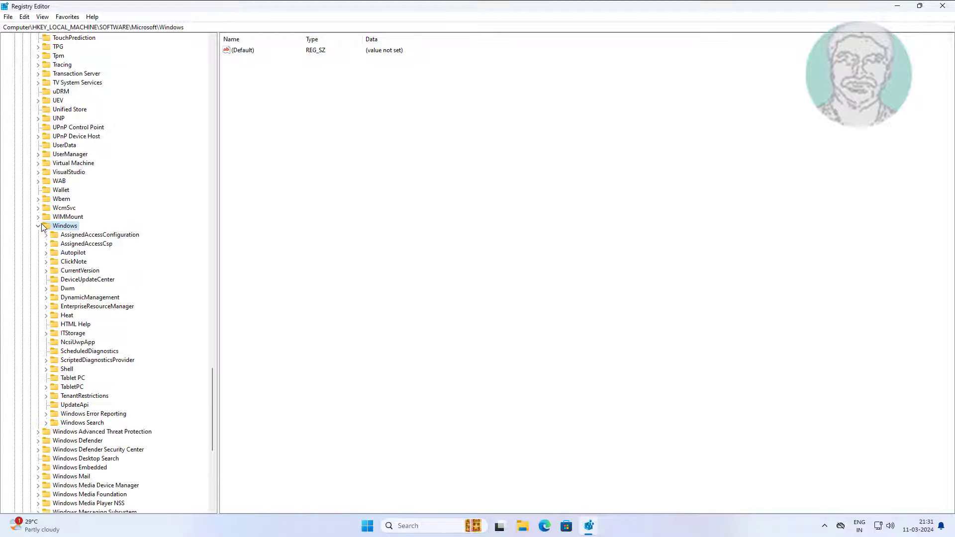
{"action": "left_click", "coordinate": [79, 271]}
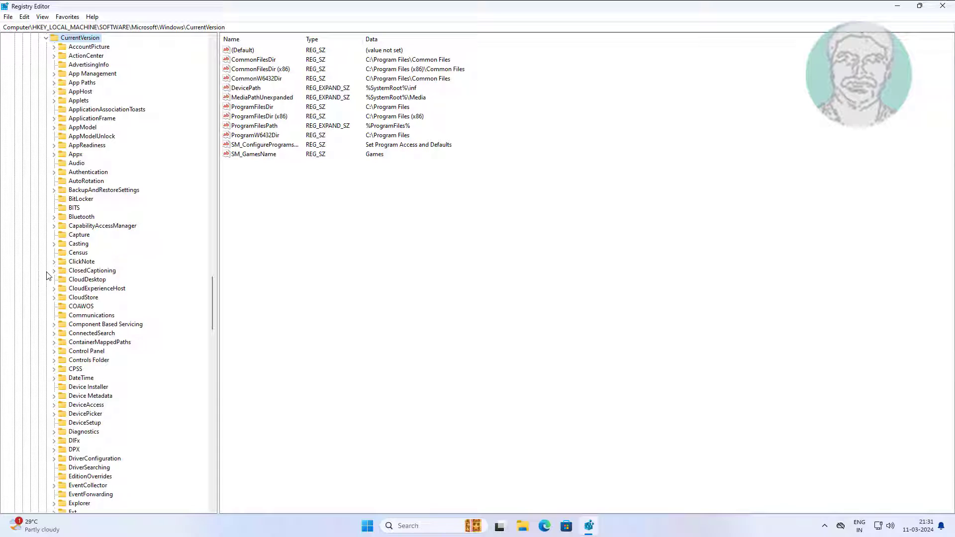
{"action": "mouse_move", "coordinate": [104, 262]}
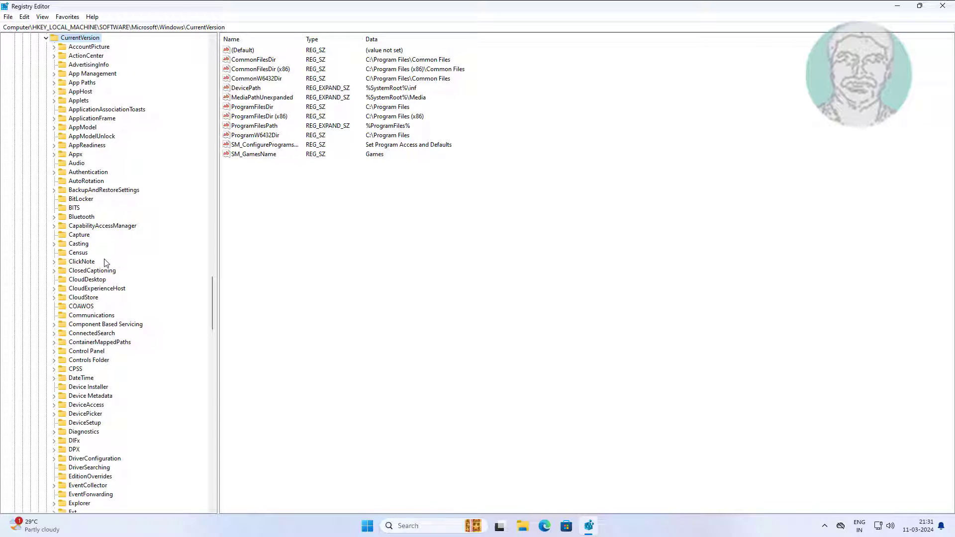
{"action": "left_click", "coordinate": [90, 477]}
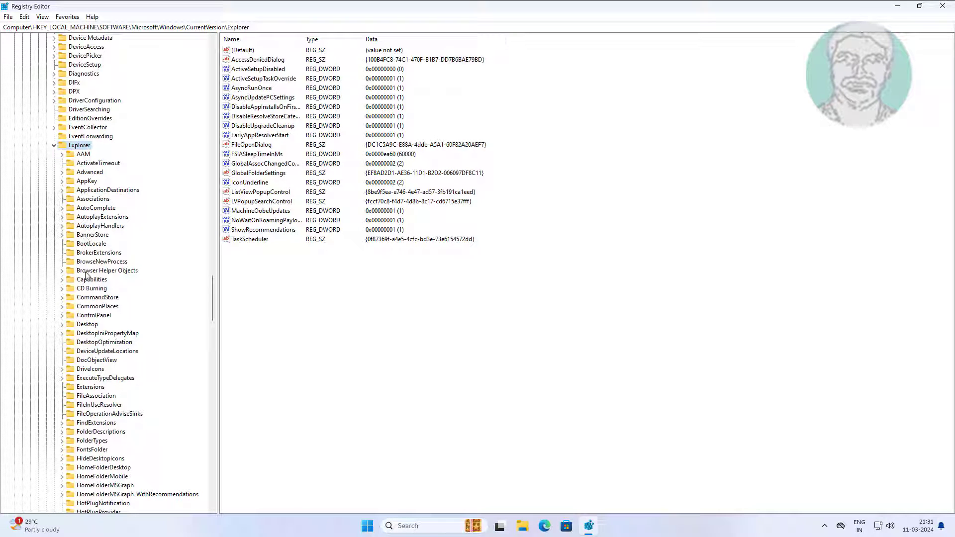
{"action": "left_click", "coordinate": [87, 324]}
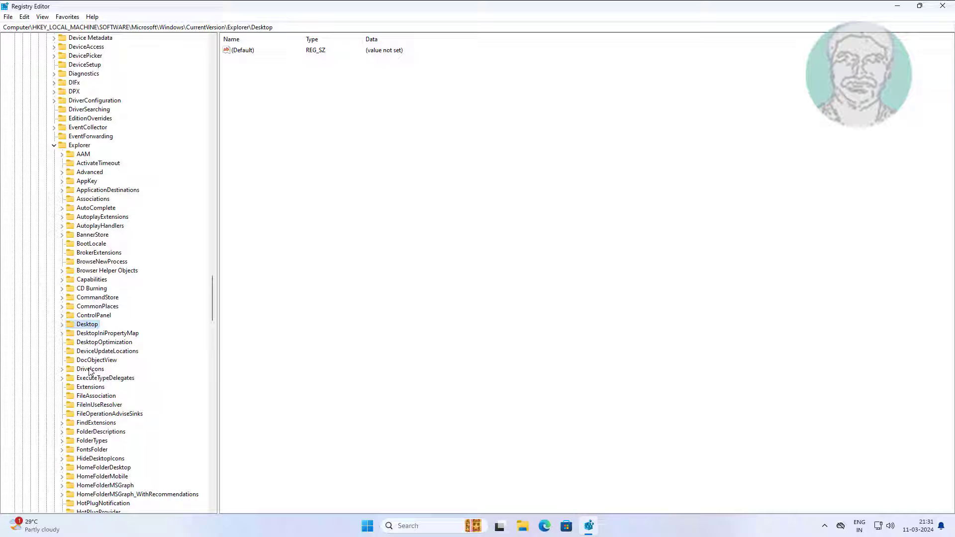
{"action": "left_click", "coordinate": [90, 369]}
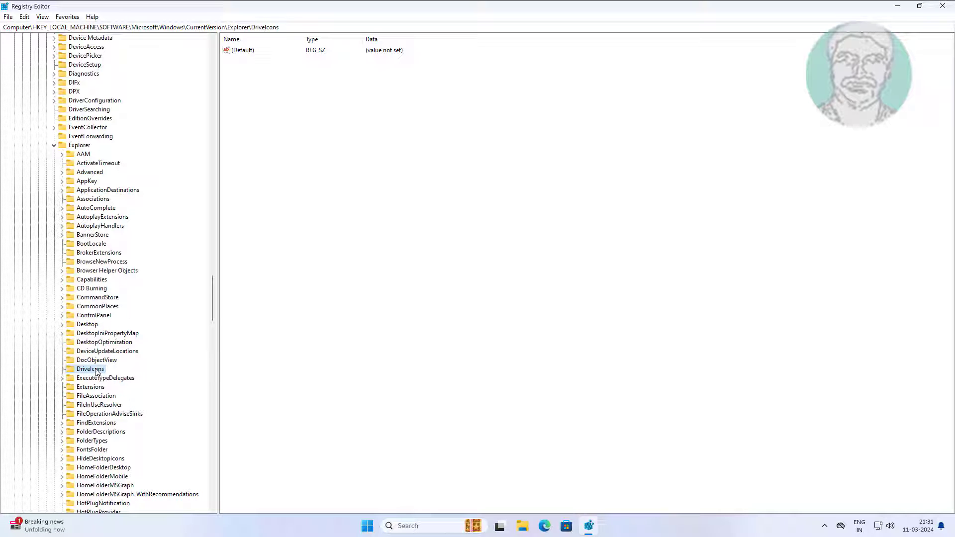
Add a new subkey named 'C' under DriveIcons.
{"action": "right_click", "coordinate": [90, 369]}
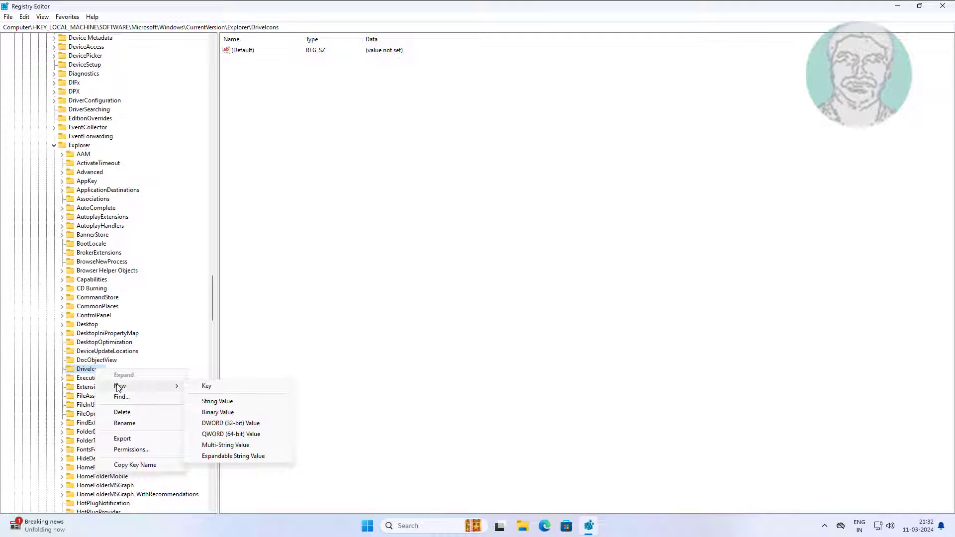
{"action": "left_click", "coordinate": [207, 386]}
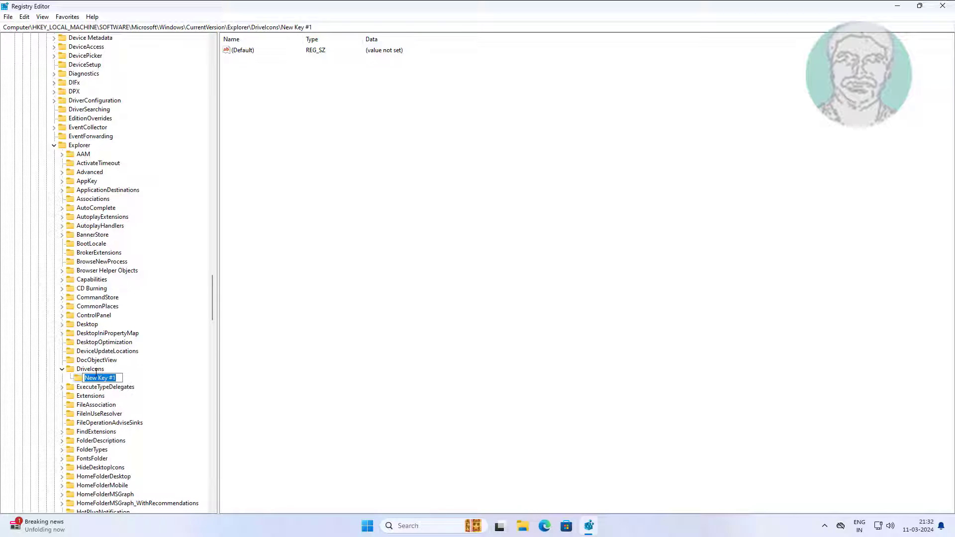
{"action": "type", "text": "C"}
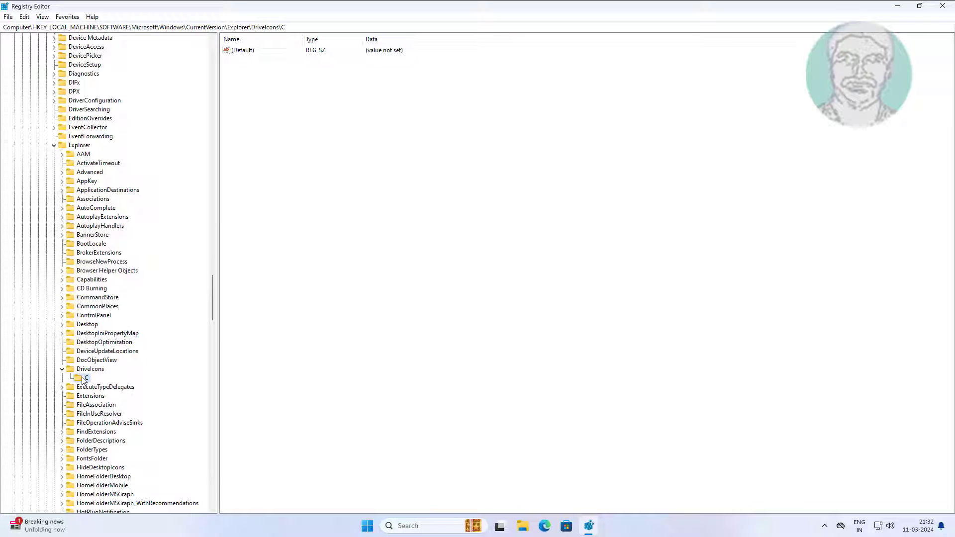
Create a 'DefaultIcon' subkey inside the C key.
{"action": "right_click", "coordinate": [85, 378]}
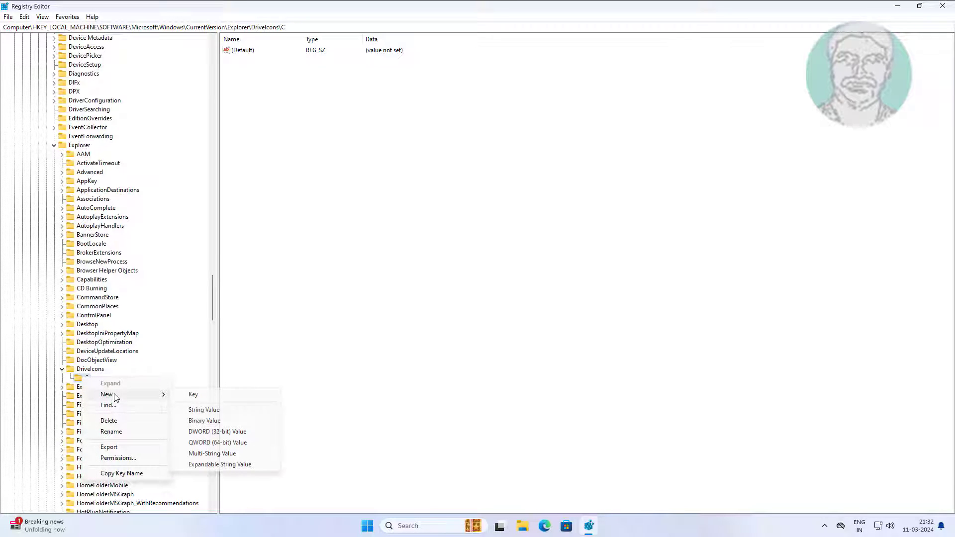
{"action": "mouse_move", "coordinate": [193, 395]}
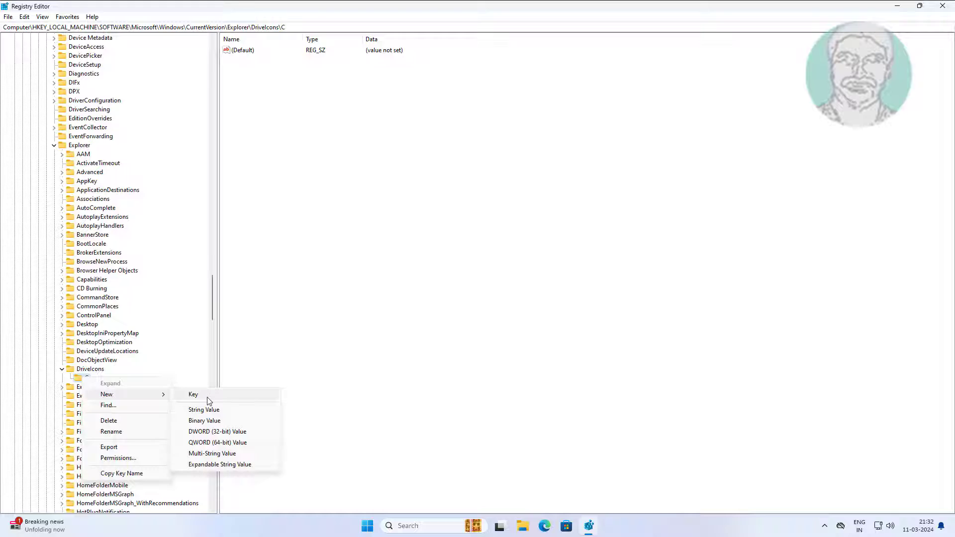
{"action": "left_click", "coordinate": [193, 394]}
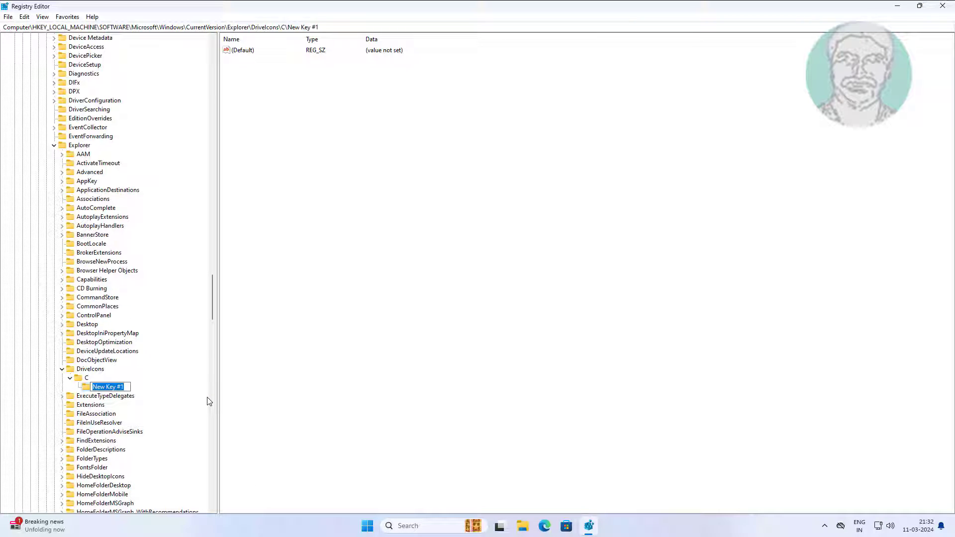
{"action": "type", "text": "DefaultIcon"}
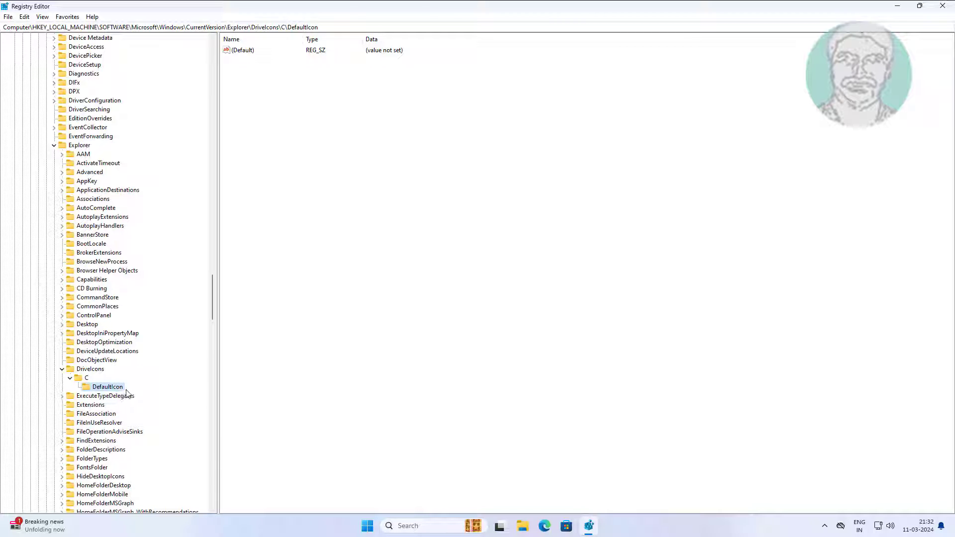
{"action": "mouse_move", "coordinate": [147, 391]}
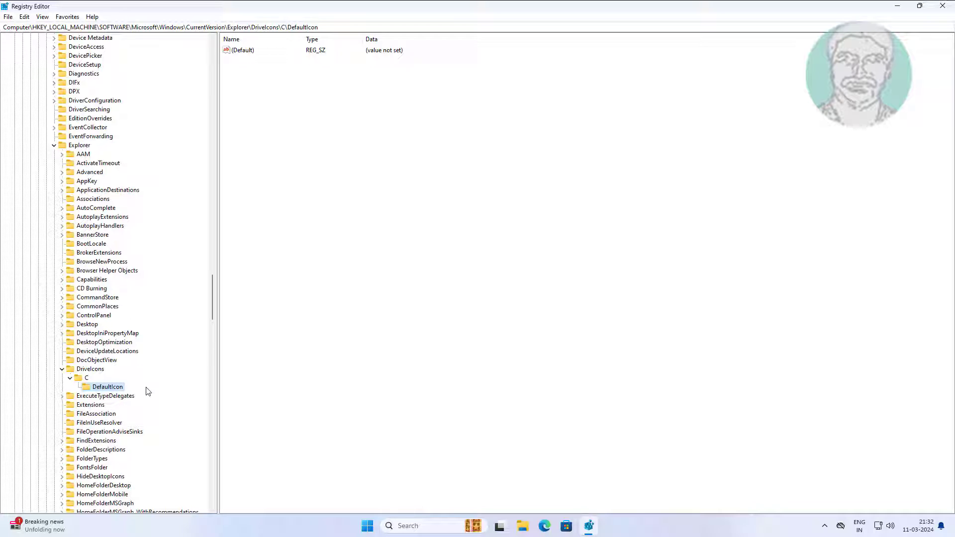
{"action": "mouse_move", "coordinate": [242, 126]}
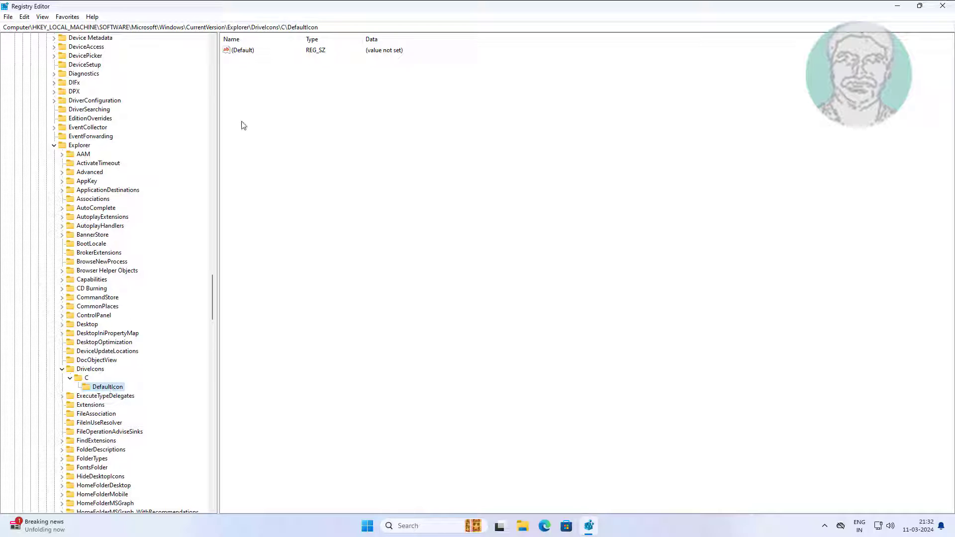
Collapse the registry tree, close Registry Editor, and bring up the taskbar menu.
{"action": "double_click", "coordinate": [242, 50]}
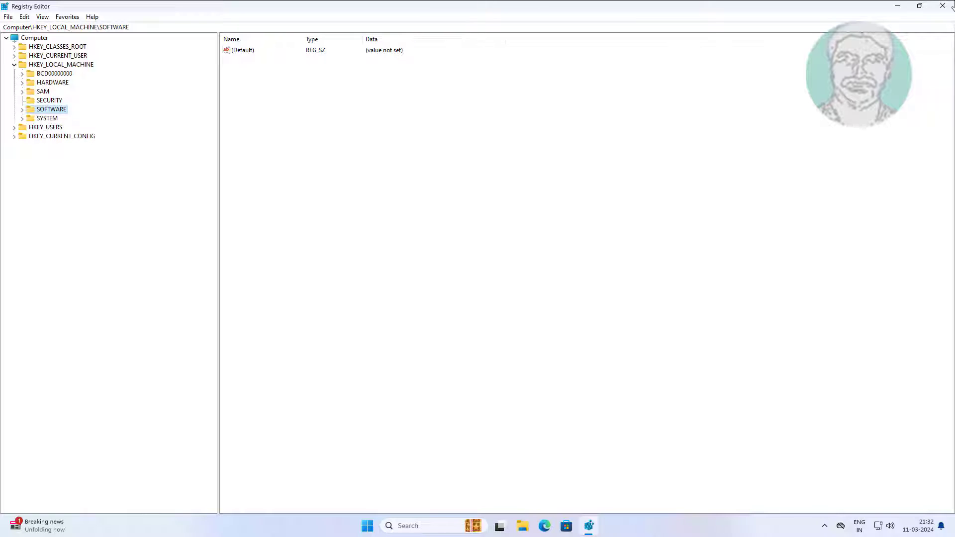
{"action": "left_click", "coordinate": [942, 6]}
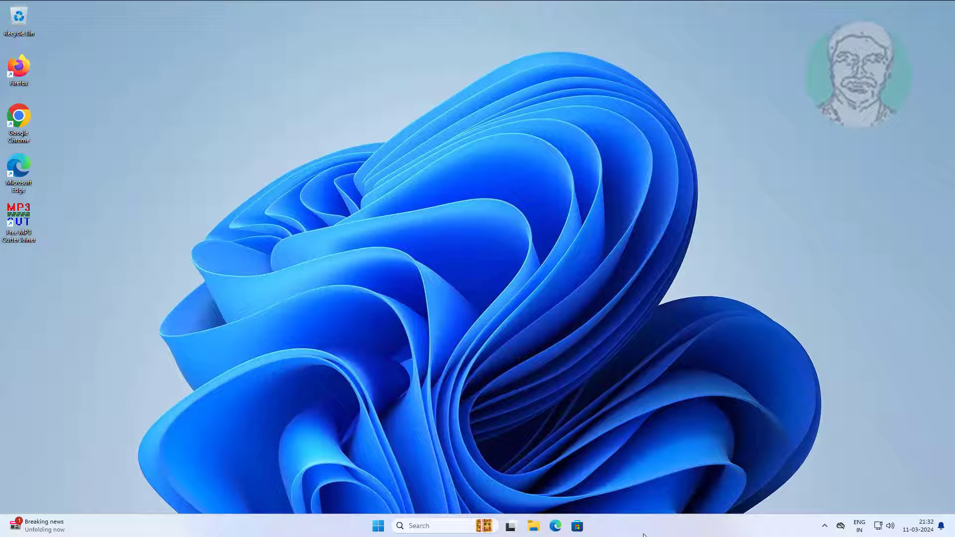
{"action": "right_click", "coordinate": [645, 531]}
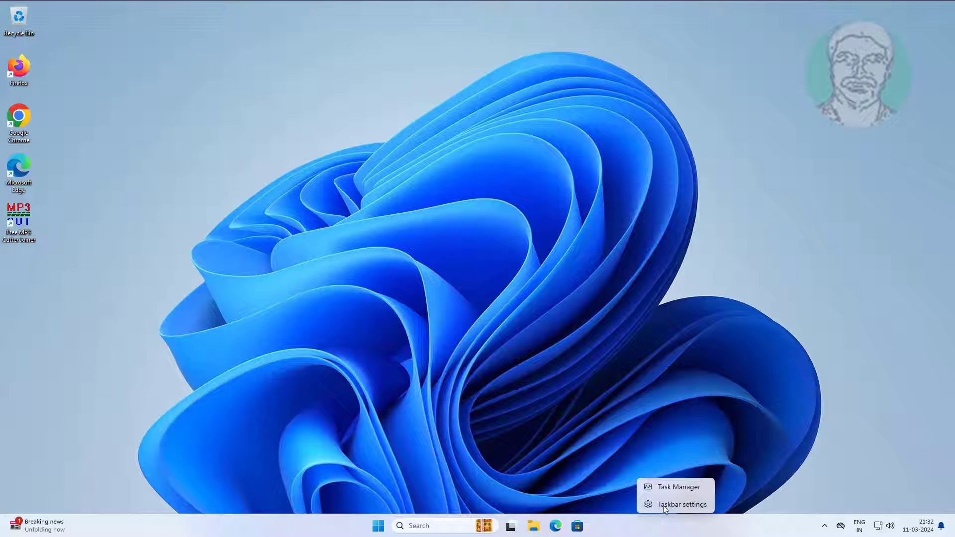
Restart the Windows Explorer process in Task Manager, then close Task Manager.
{"action": "left_click", "coordinate": [687, 493]}
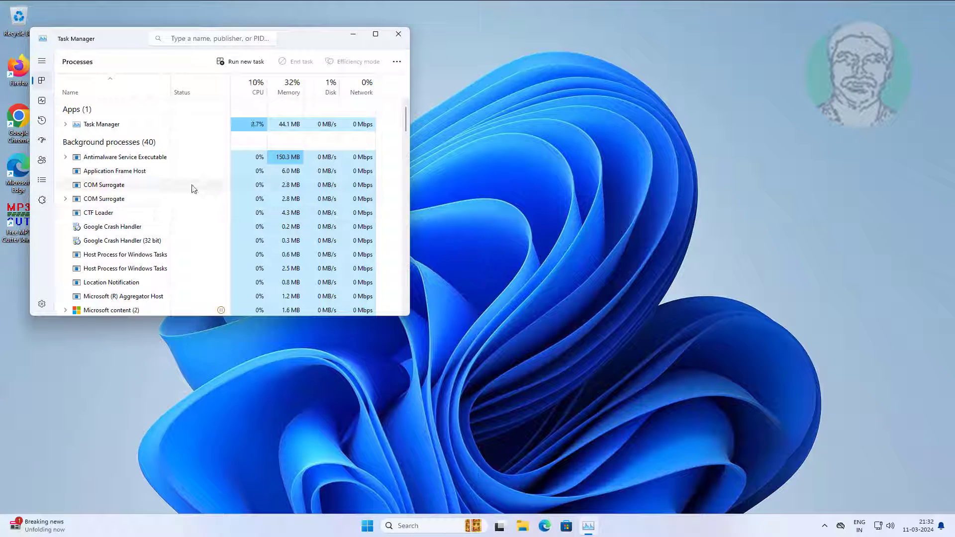
{"action": "scroll", "scroll_direction": "down", "scroll_amount": 3}
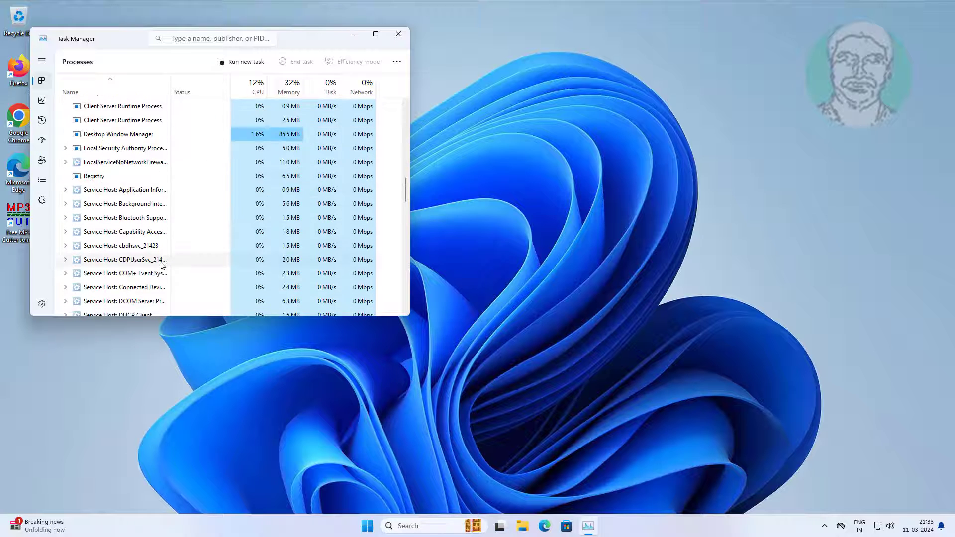
{"action": "scroll", "scroll_direction": "down", "scroll_amount": 3}
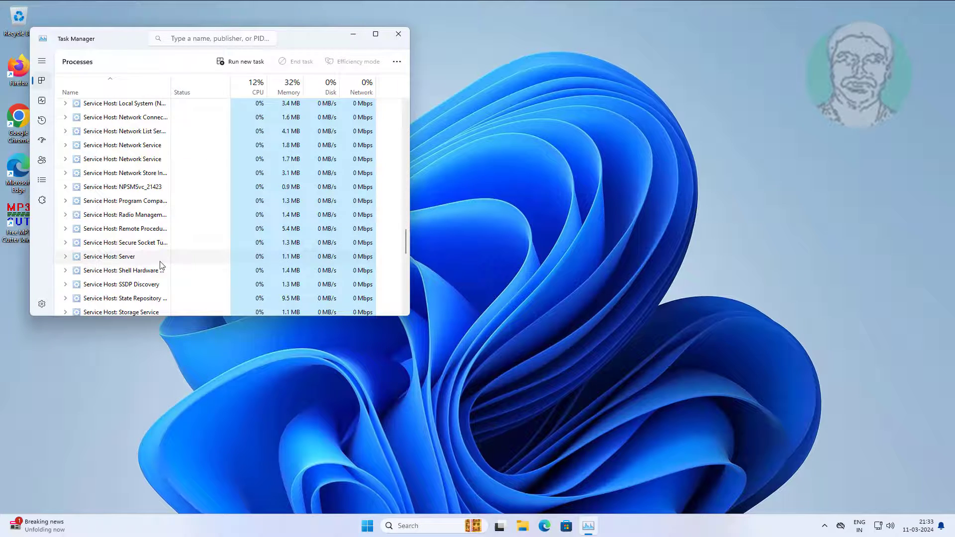
{"action": "scroll", "scroll_direction": "down", "scroll_amount": 3}
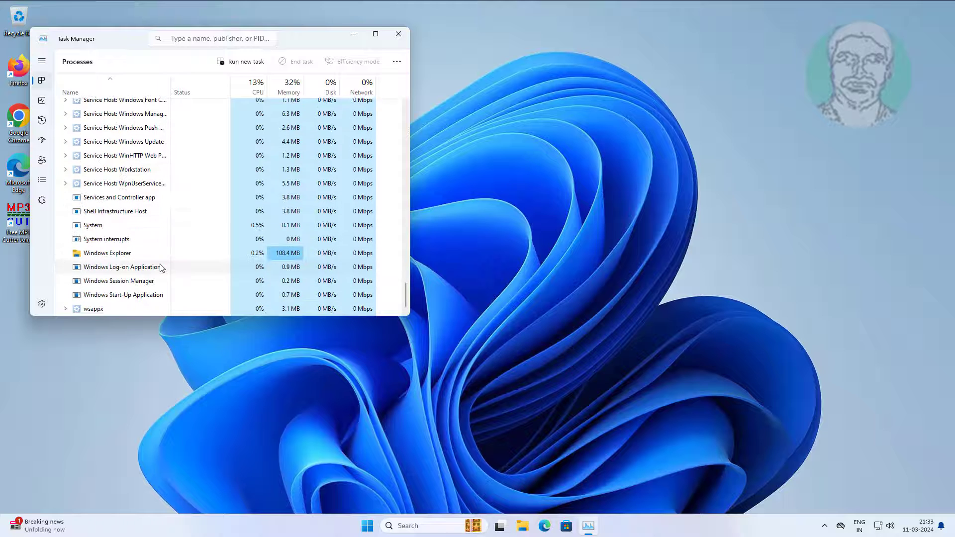
{"action": "left_click", "coordinate": [105, 252]}
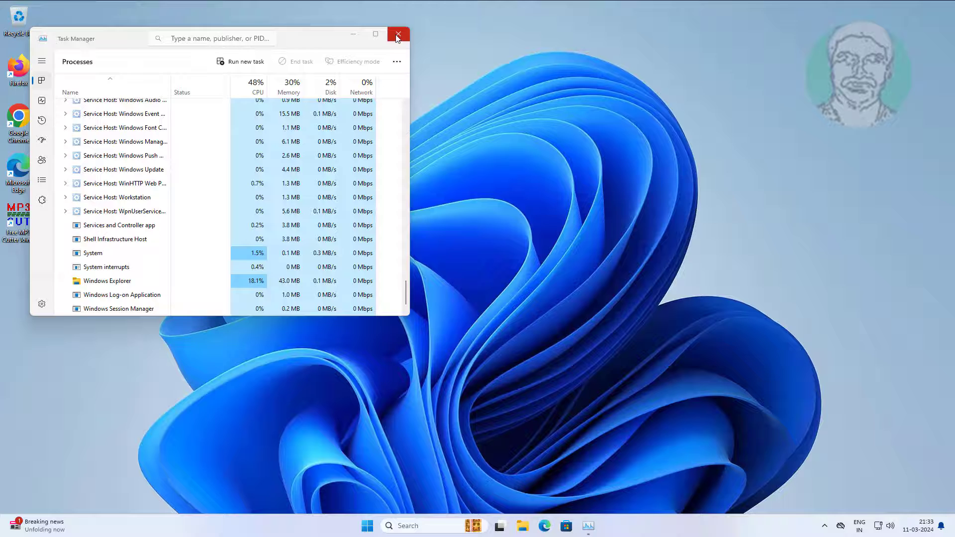
{"action": "left_click", "coordinate": [398, 34]}
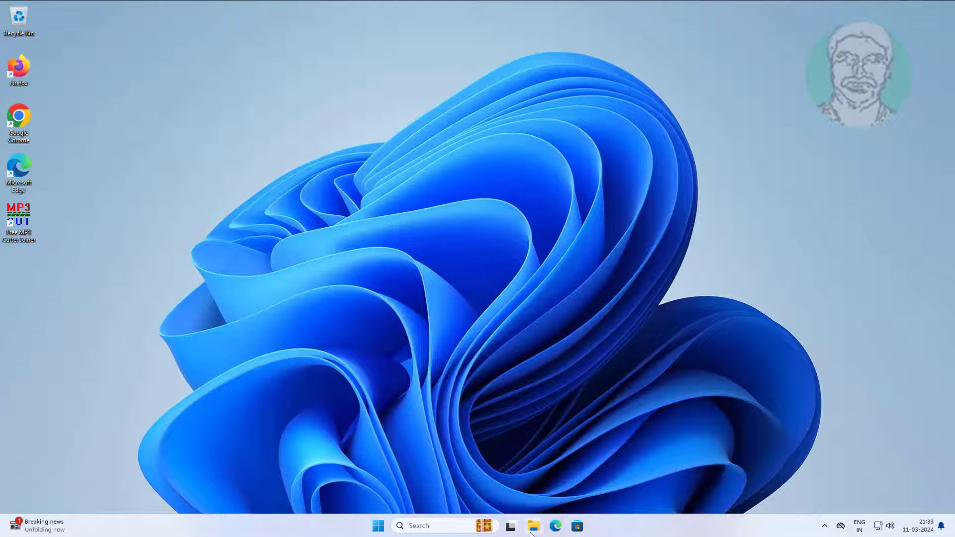
Confirm Local Disk (C:) shows its normal icon under This PC, then close File Explorer.
{"action": "left_click", "coordinate": [533, 526]}
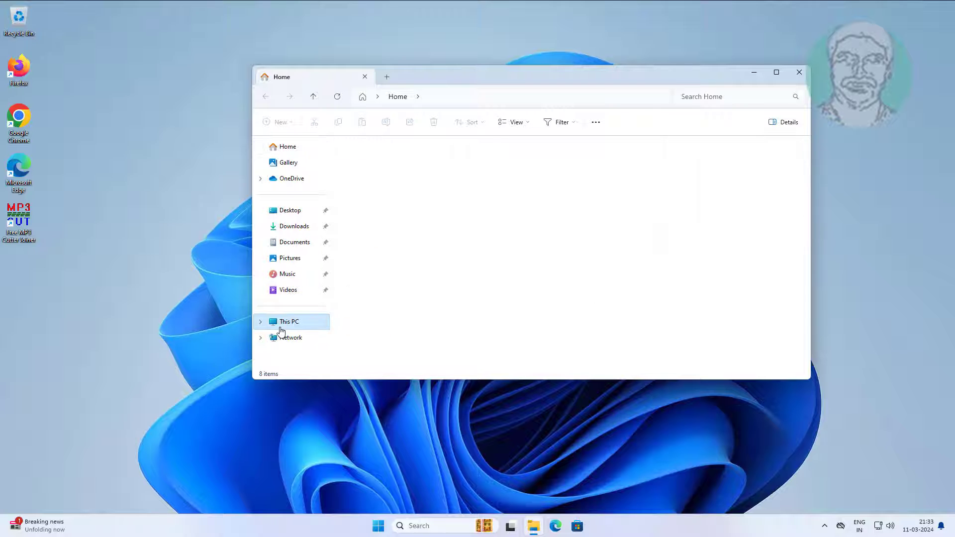
{"action": "left_click", "coordinate": [290, 320]}
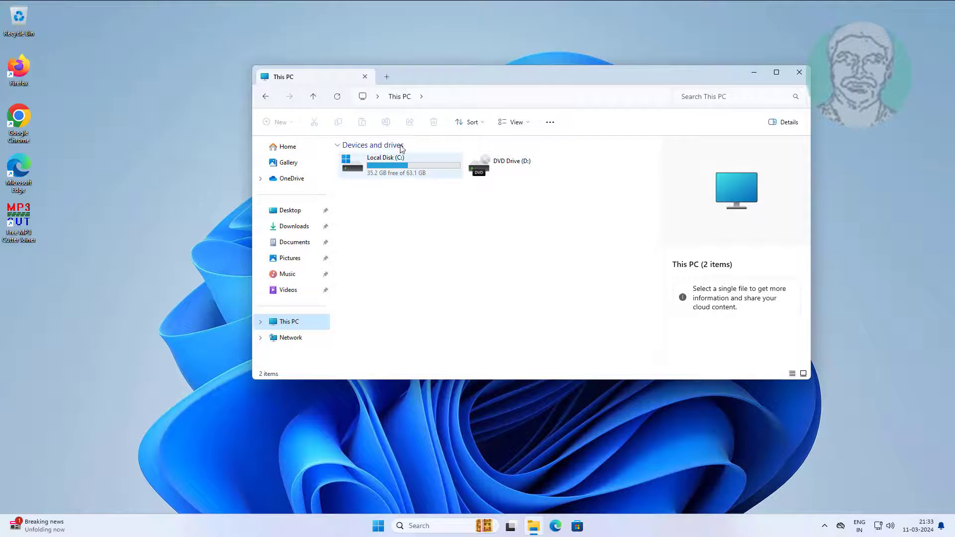
{"action": "mouse_move", "coordinate": [799, 73]}
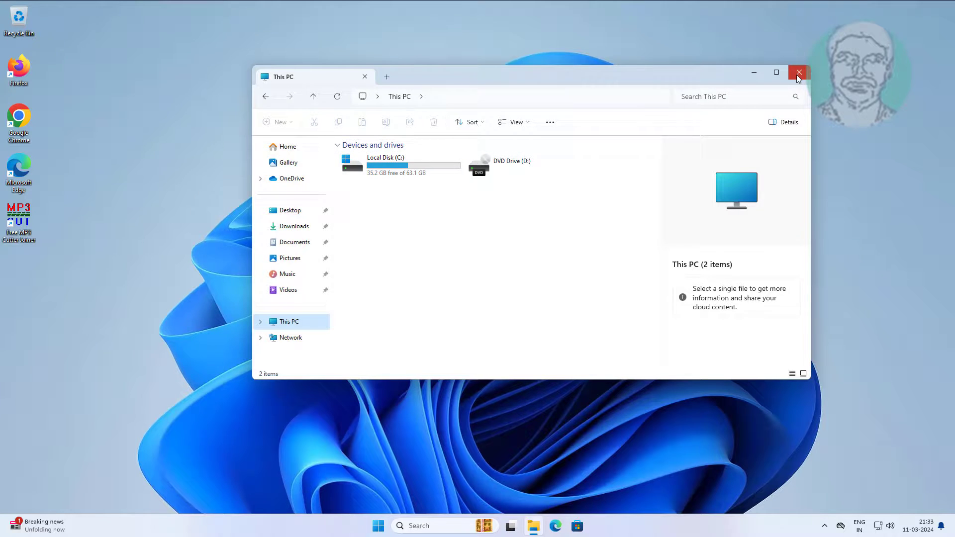
{"action": "left_click", "coordinate": [799, 72]}
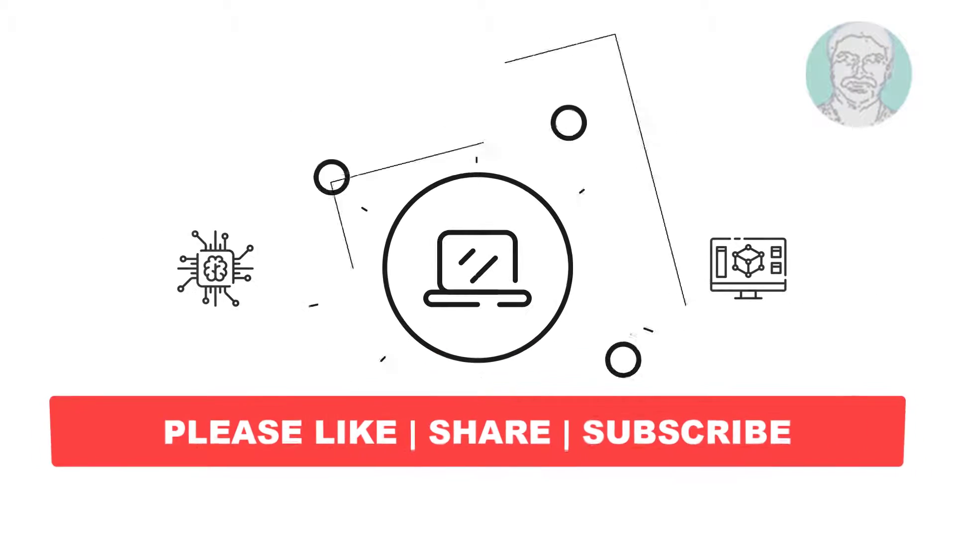